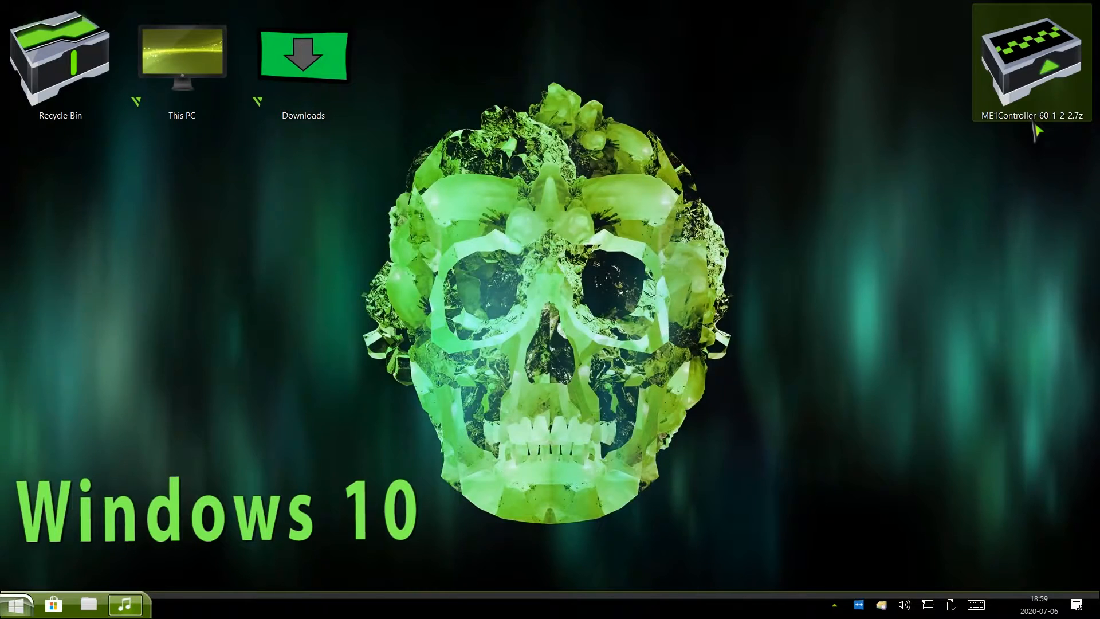
Extract ME1Controller-60-1-2-2.7z onto the desktop and select the resulting ME1Controller folder
right_click(1030, 56)
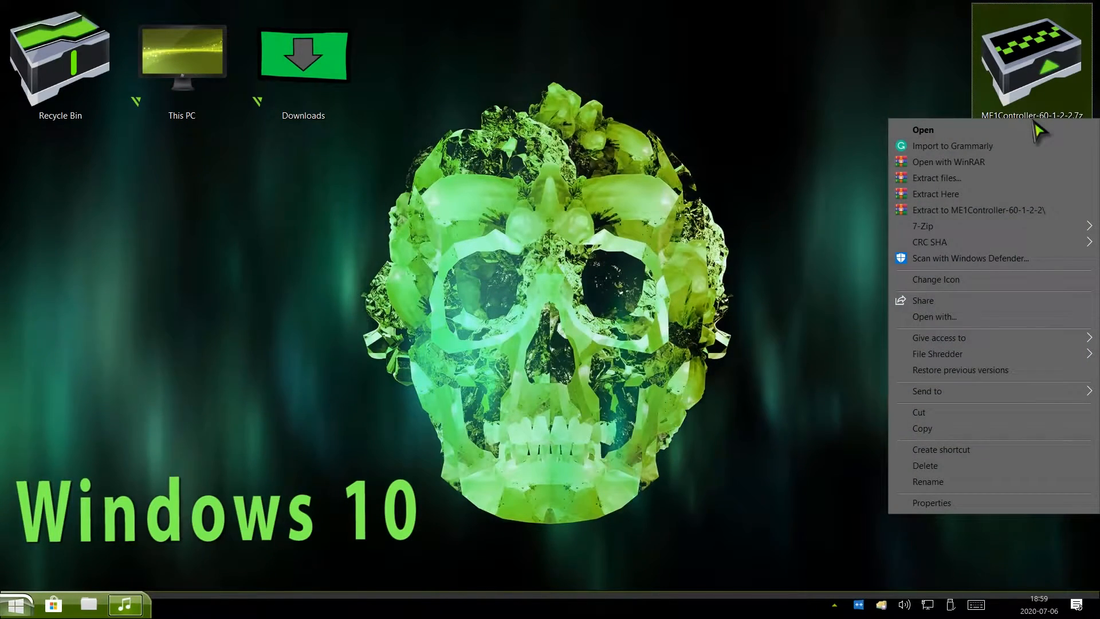
mouse_move(936, 194)
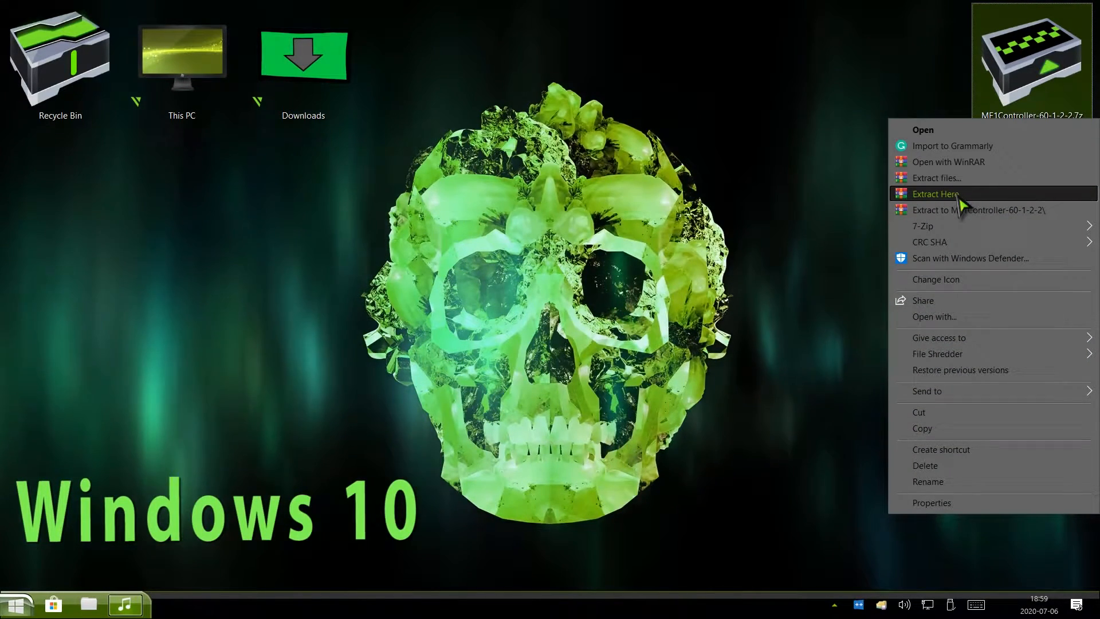
left_click(935, 194)
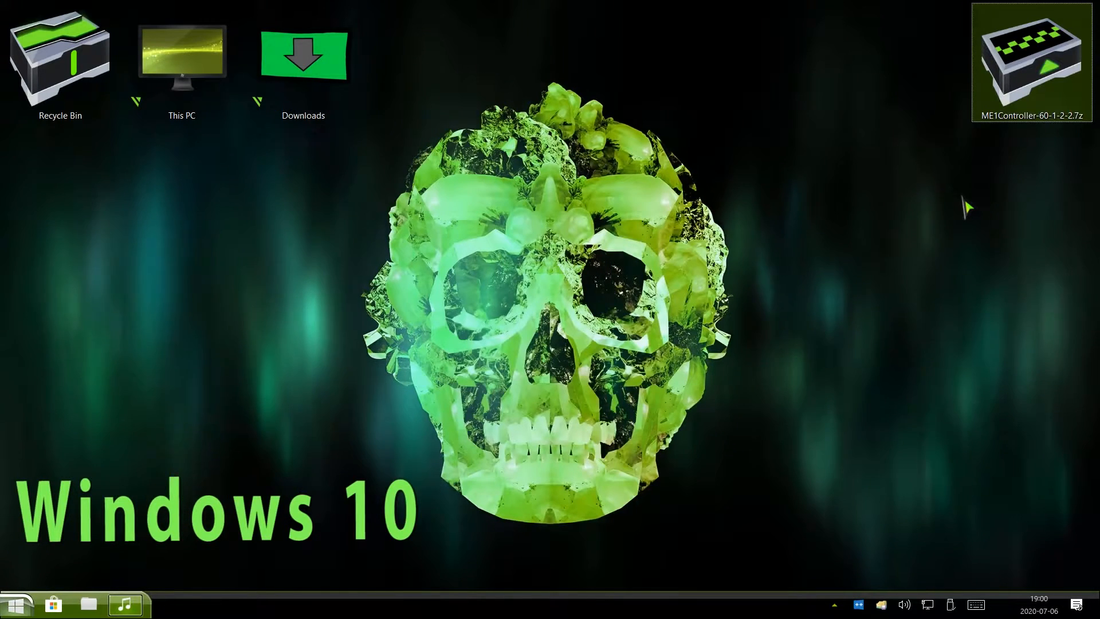
double_click(1030, 62)
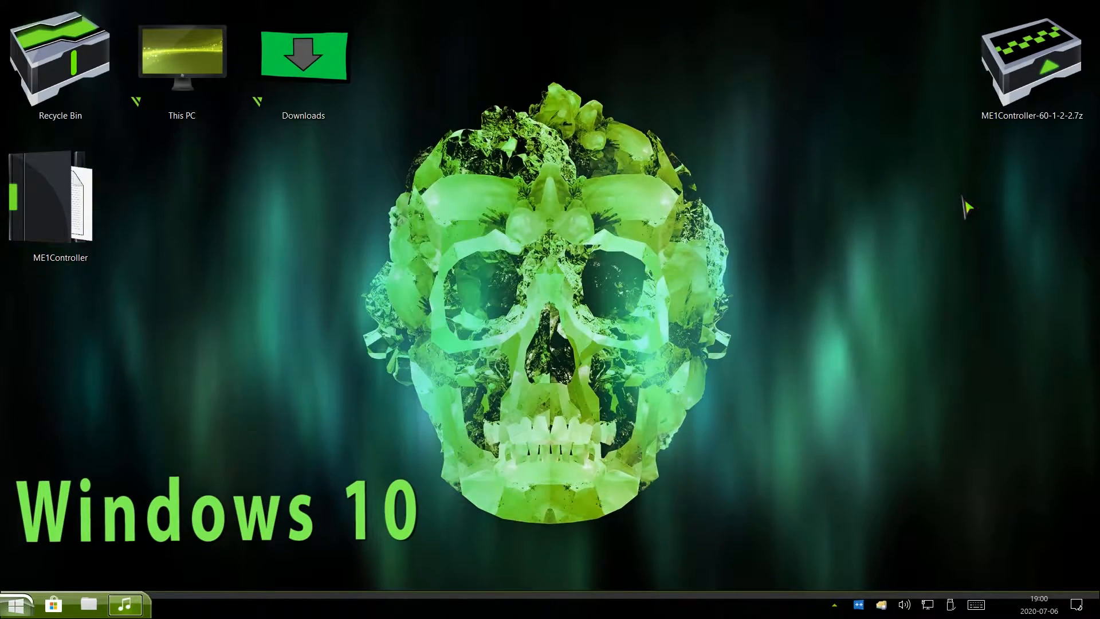
left_click(60, 204)
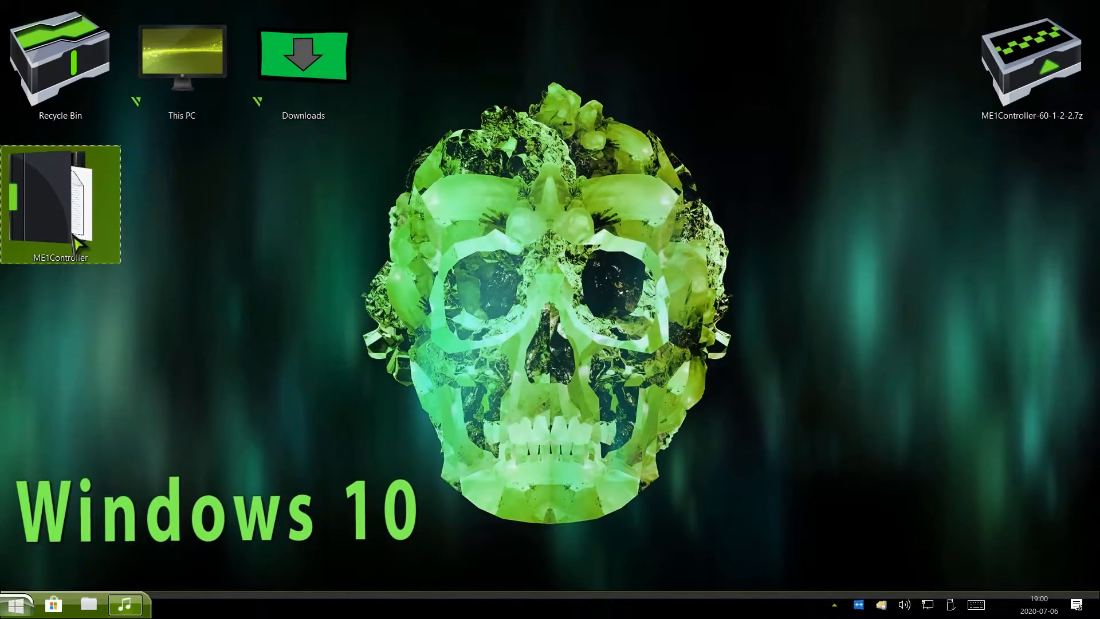
Mark ME1Controller Read-only in Properties, applying it to all subfolders and files
right_click(60, 203)
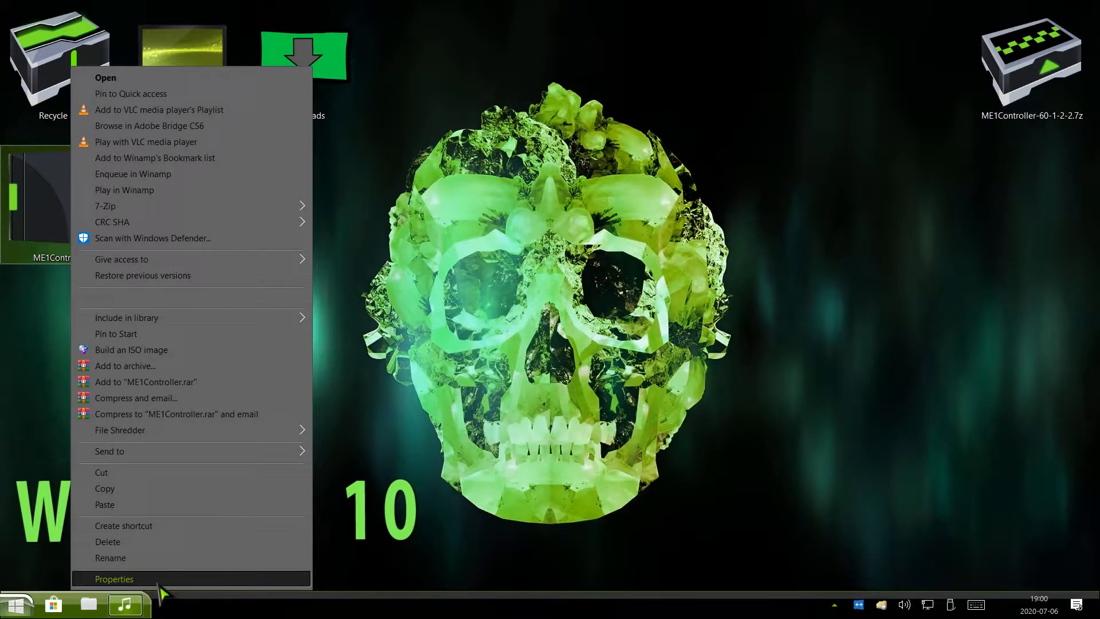
left_click(114, 579)
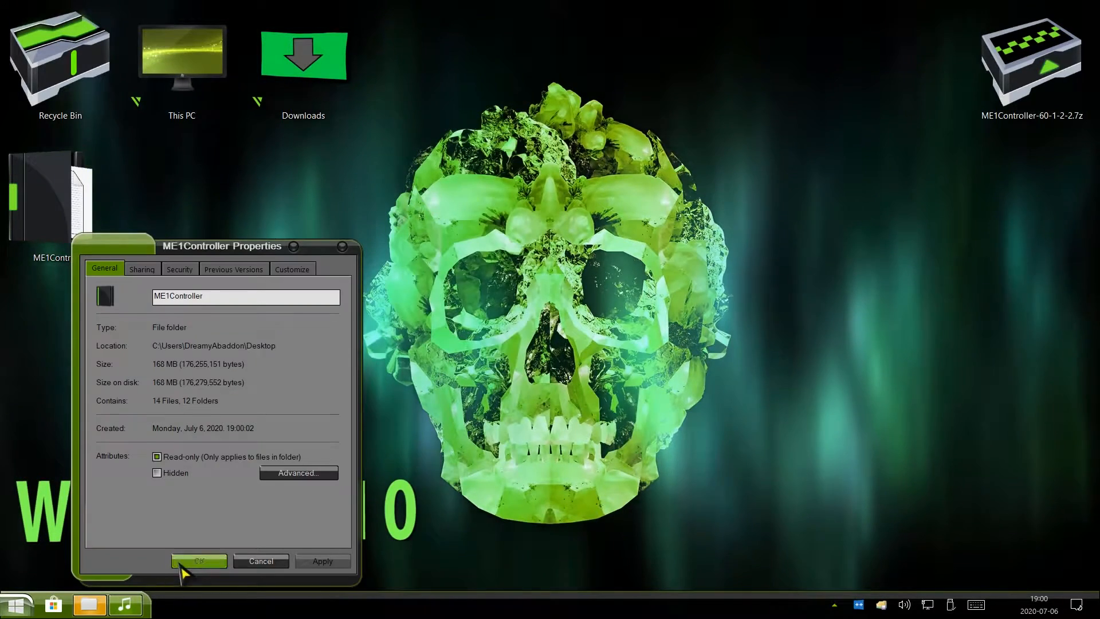
left_click(157, 457)
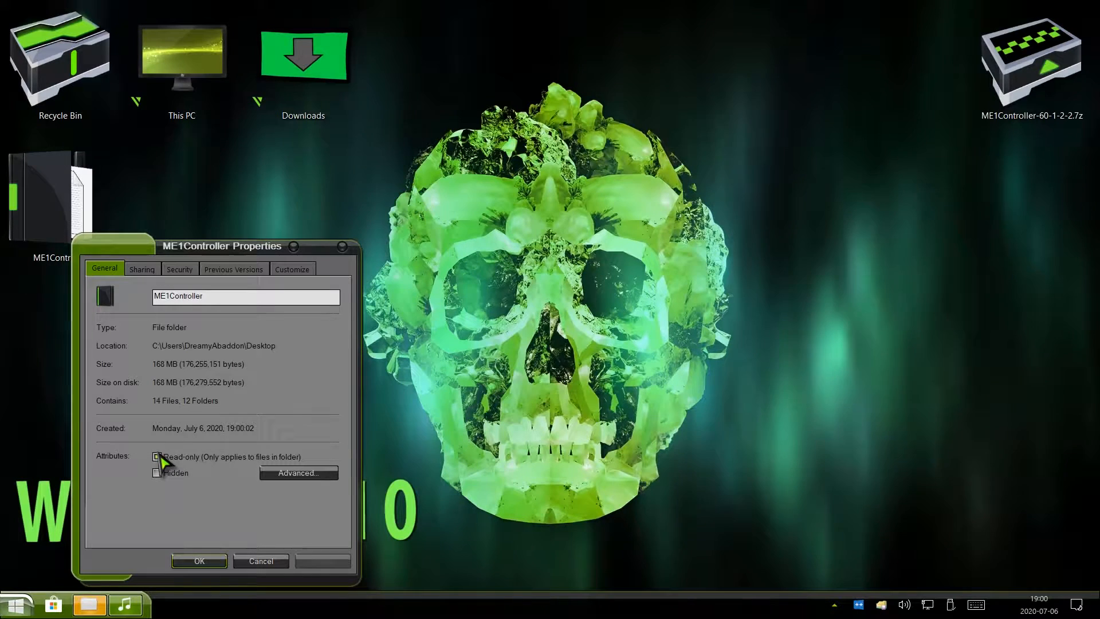
left_click(156, 457)
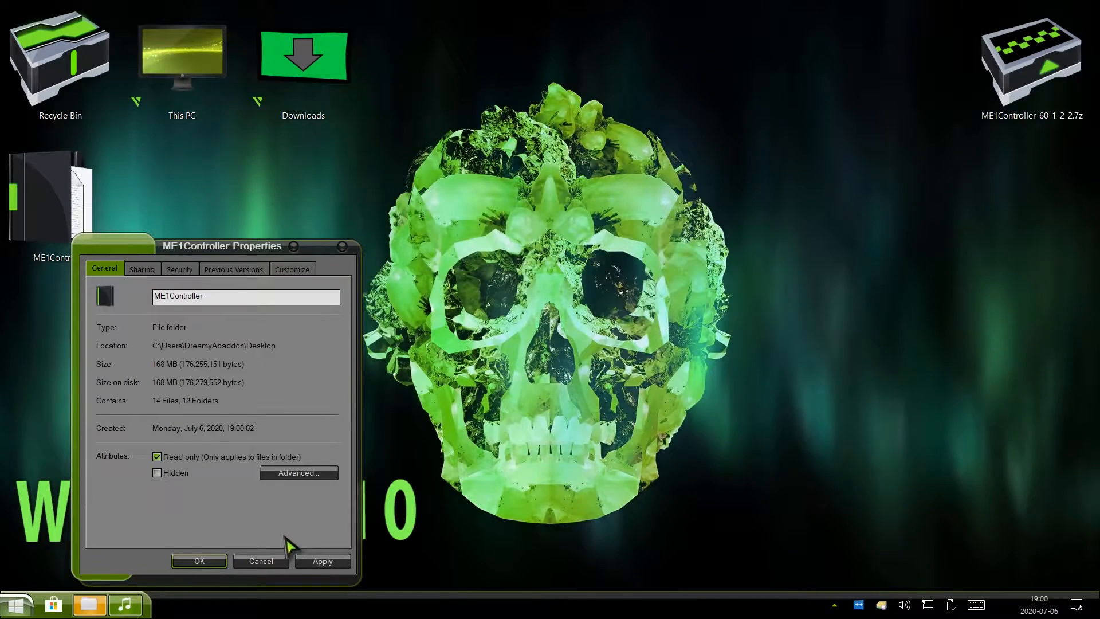
left_click(322, 560)
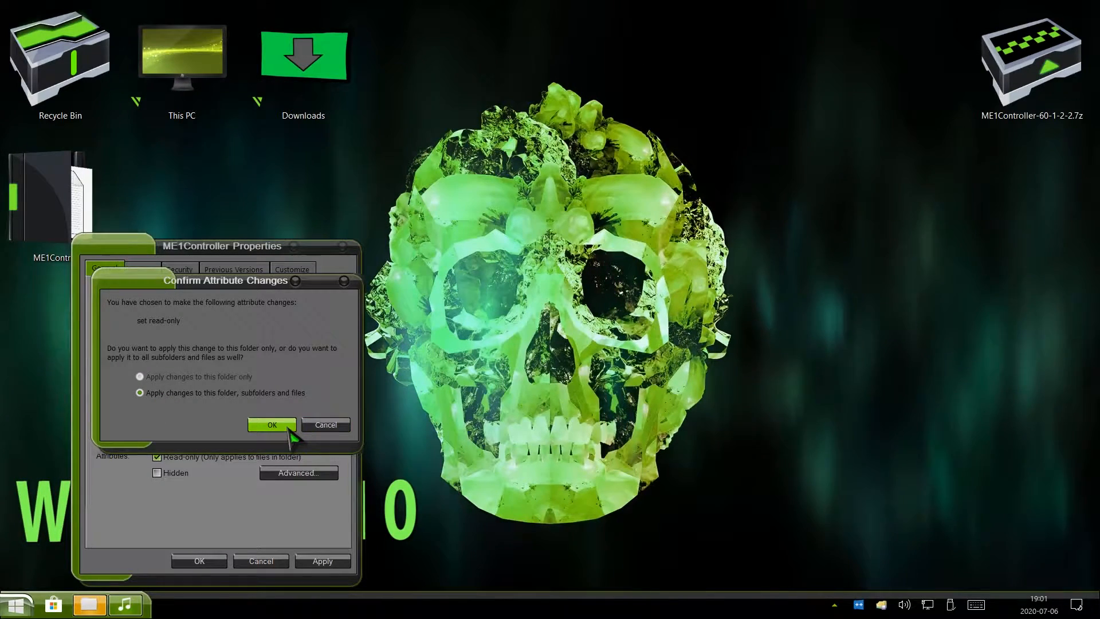
left_click(272, 424)
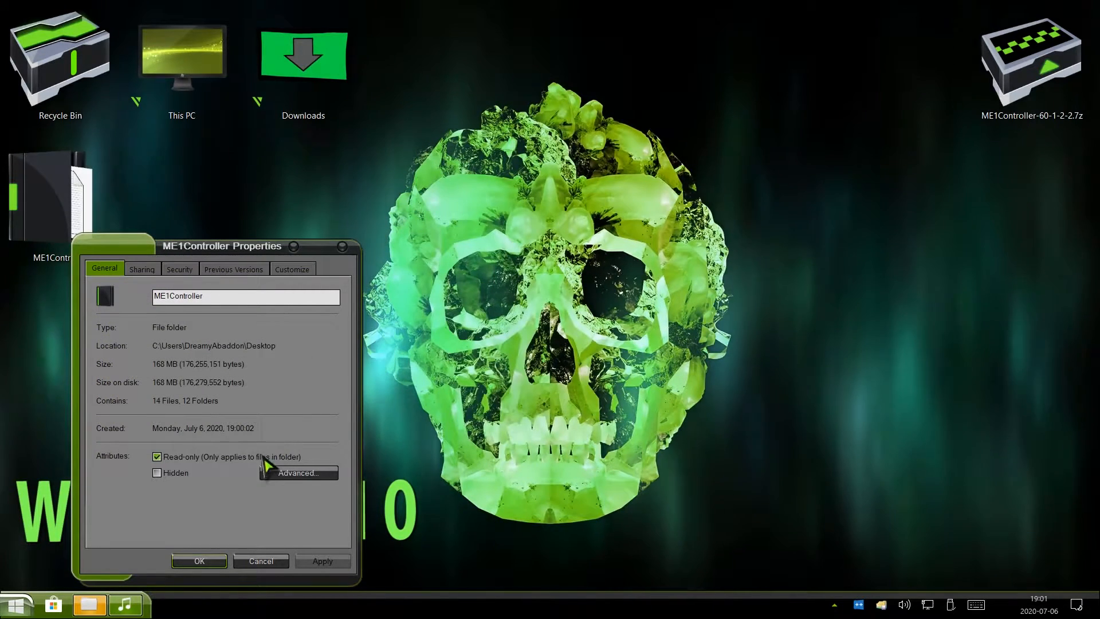
left_click(198, 560)
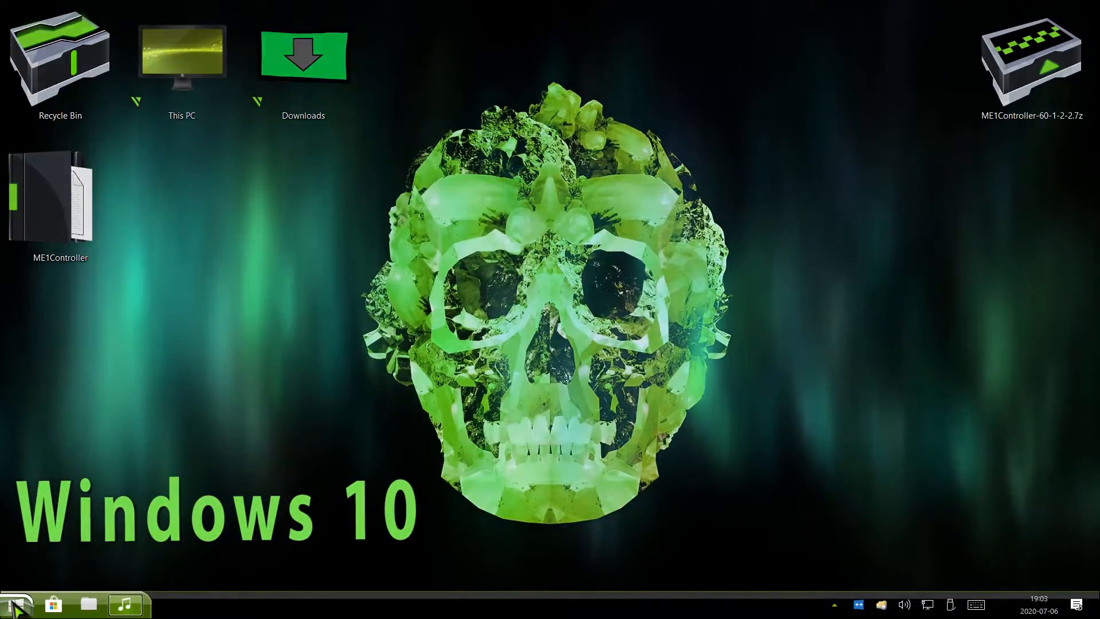
Launch Steam from the Start menu's Gaming Platforms tile
left_click(16, 602)
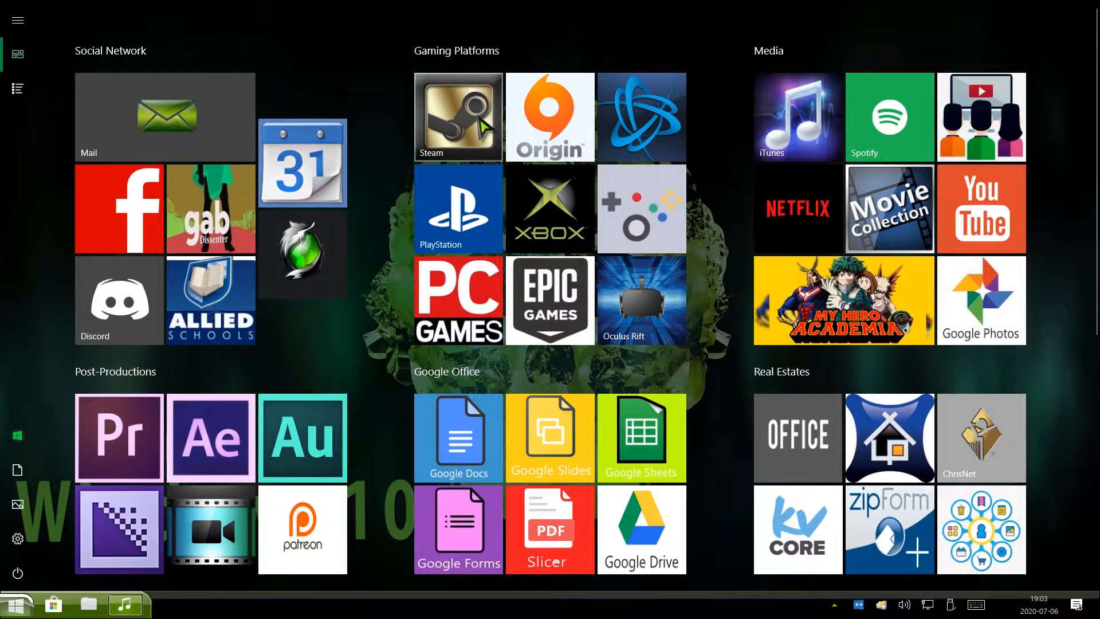
left_click(457, 116)
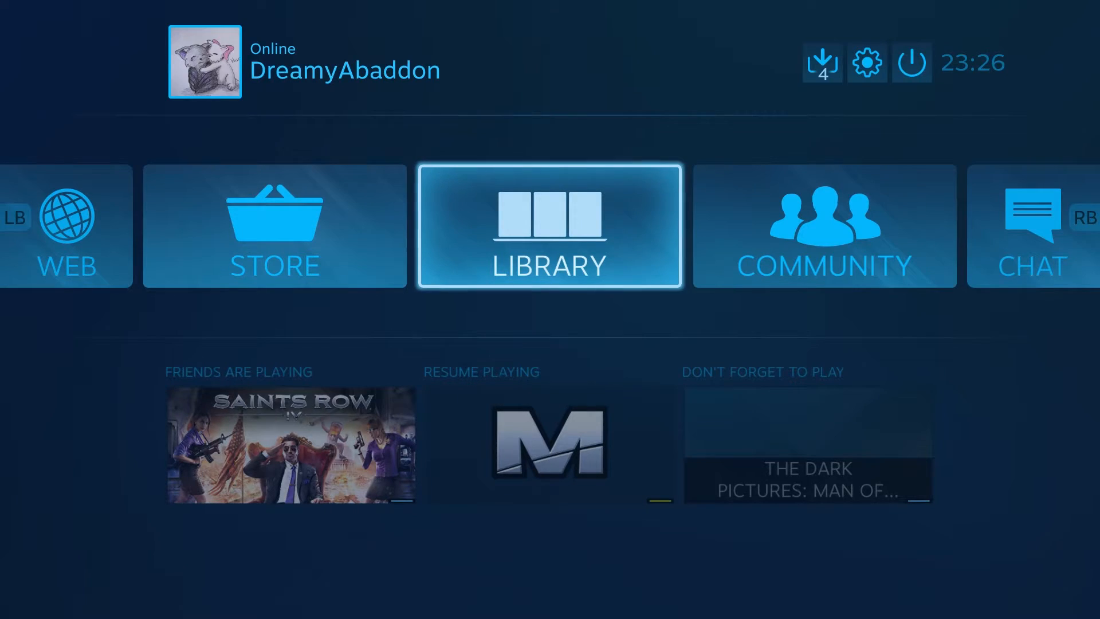
Go to Library, pick the MassEffect shortcut and reach its Controller Configuration
left_click(549, 226)
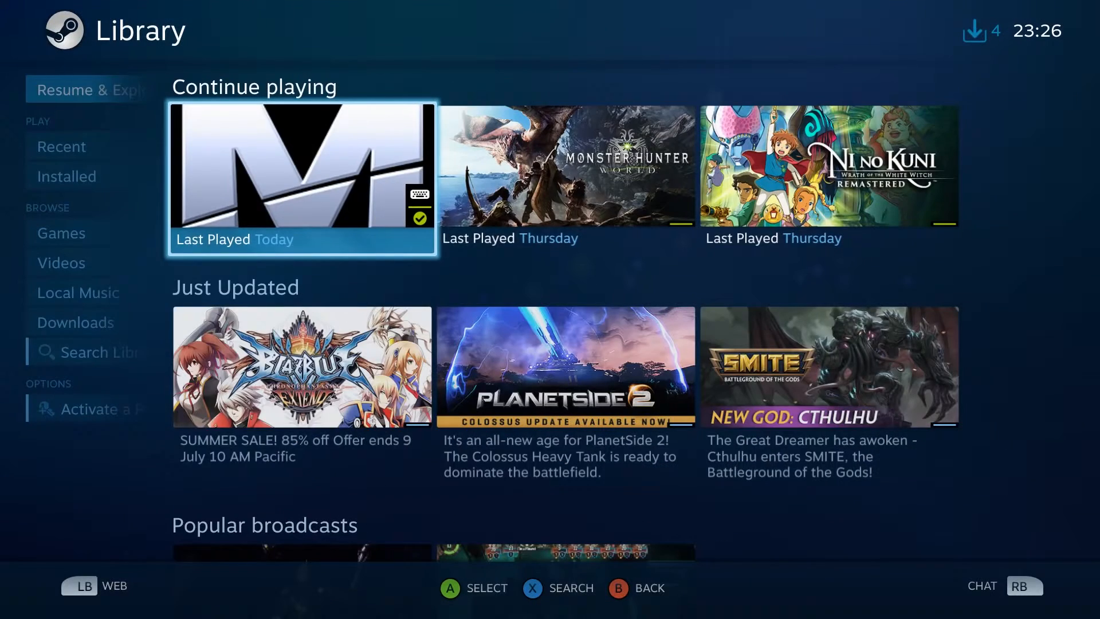
left_click(302, 176)
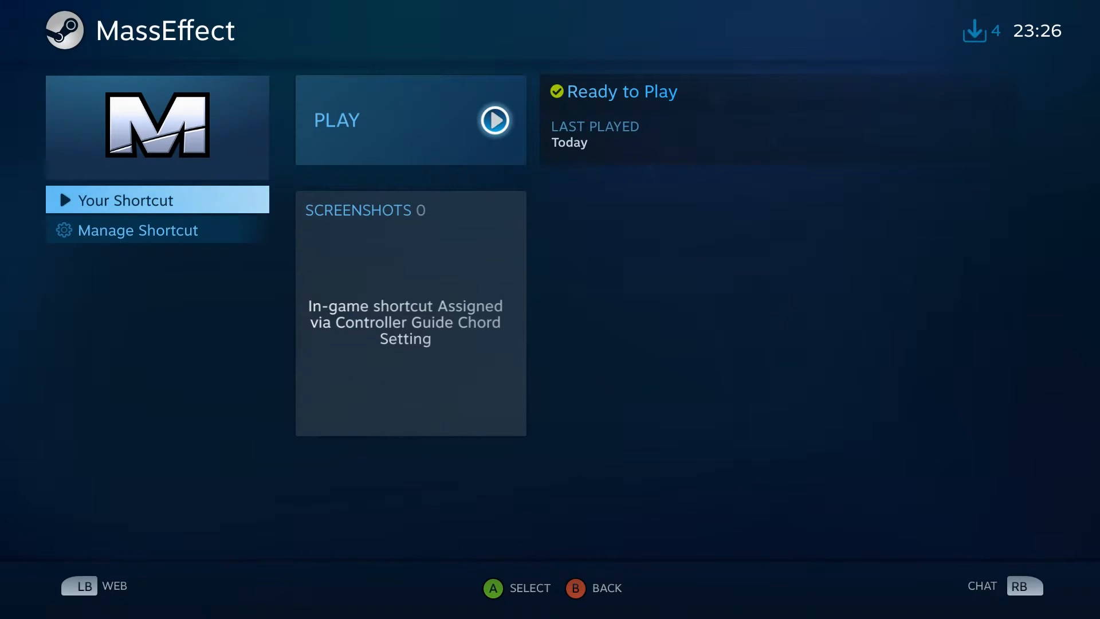
left_click(139, 229)
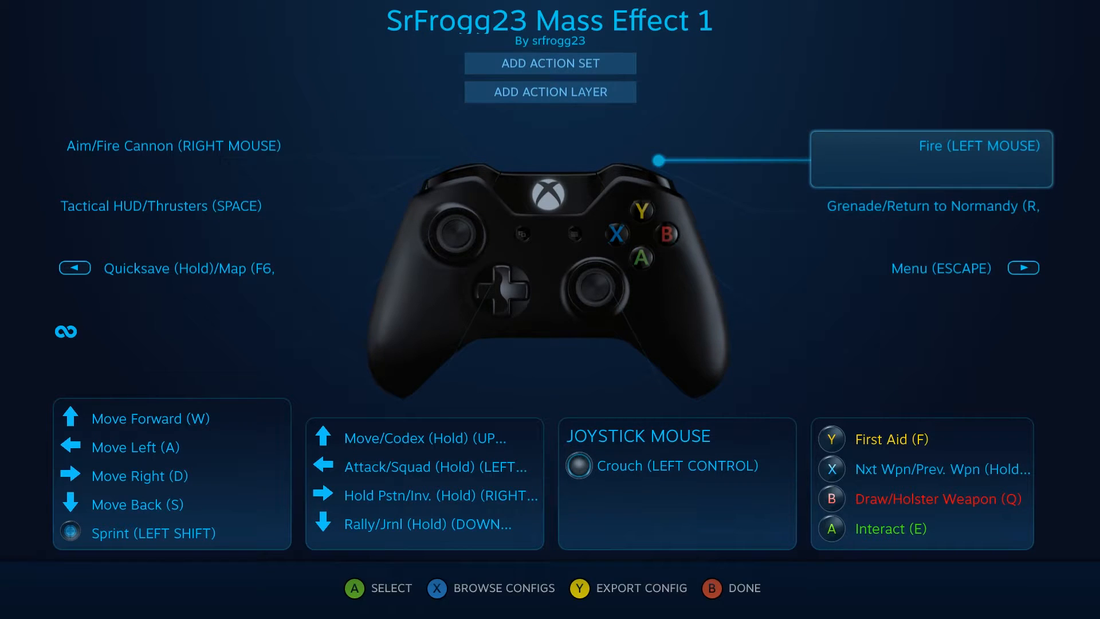
Import the Gamepad template from Browse Configs for the Mass Effect controller configuration
left_click(435, 588)
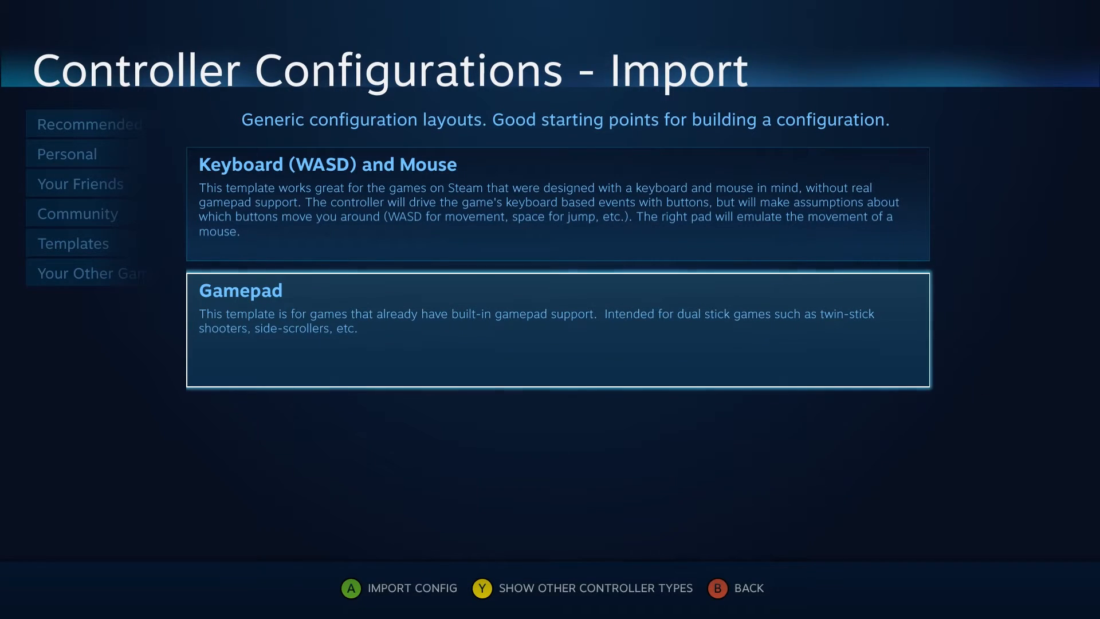
left_click(557, 330)
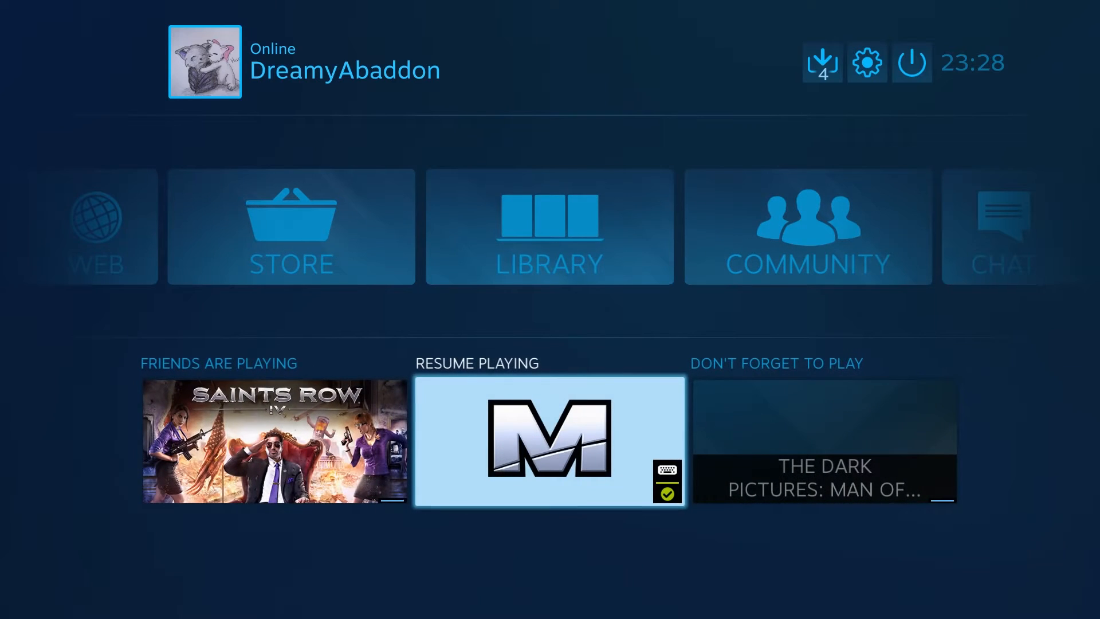
Minimize Big Picture to desktop Steam and press Play on MassEffect in the Library
left_click(549, 440)
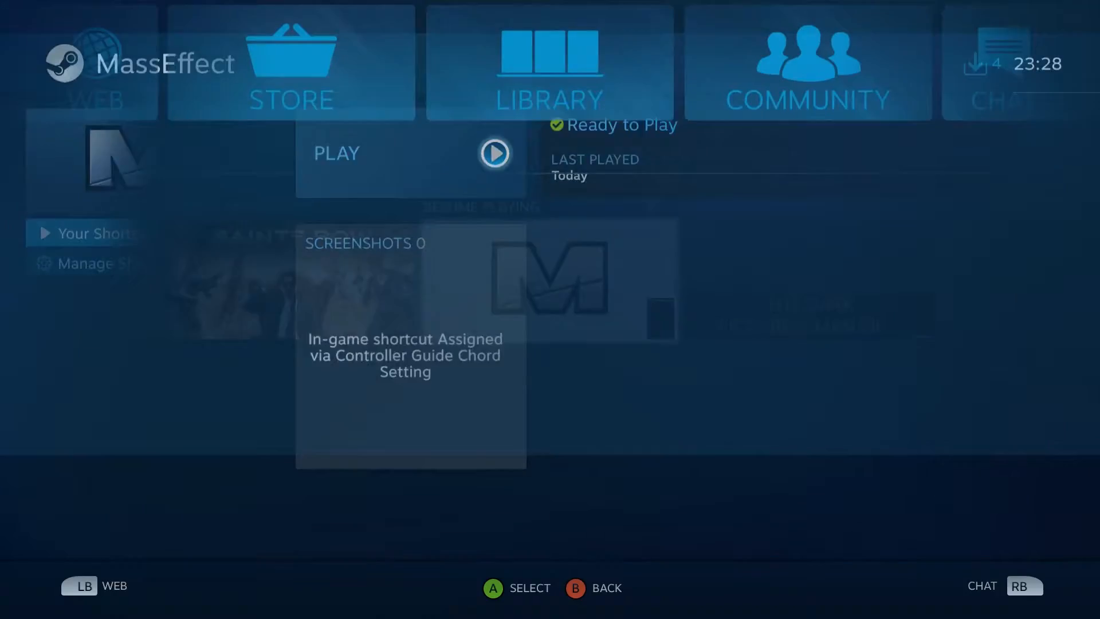
left_click(911, 62)
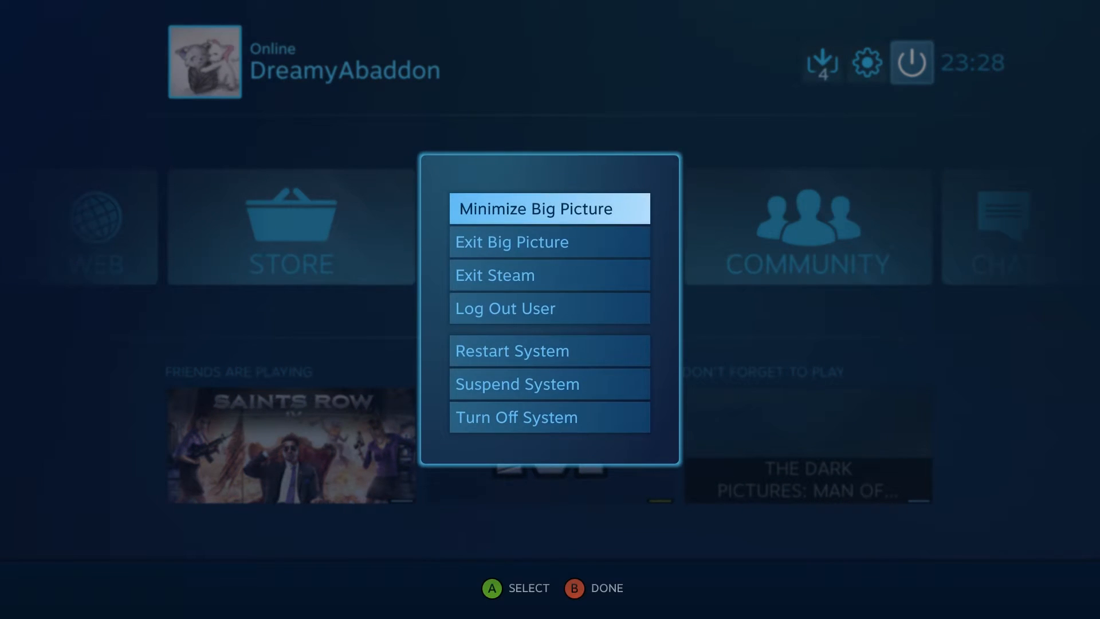
left_click(549, 209)
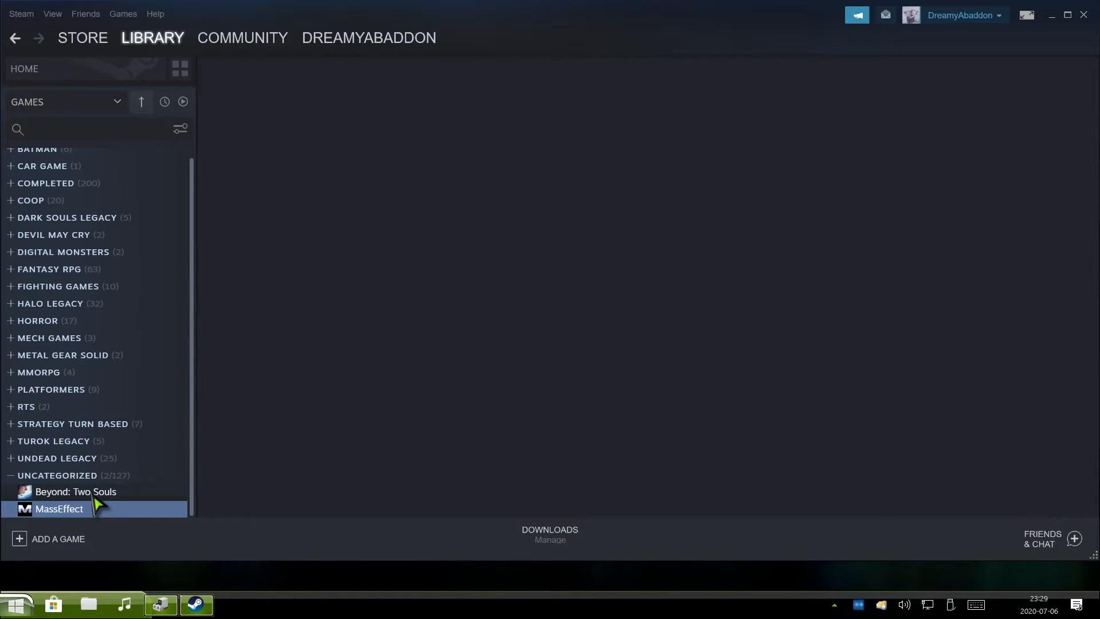
left_click(59, 509)
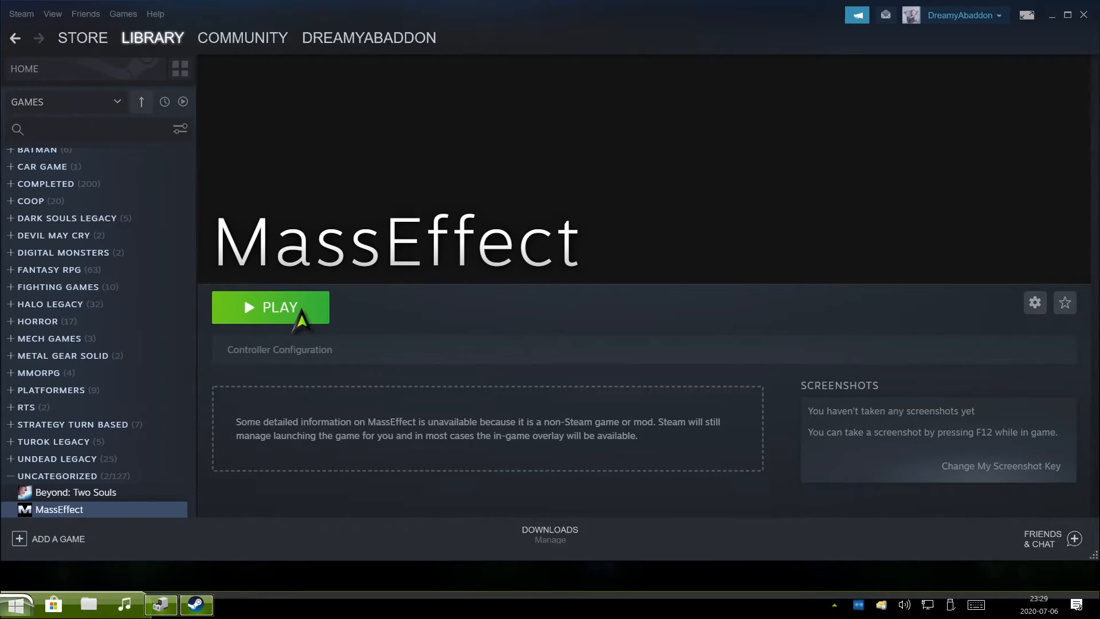
left_click(270, 307)
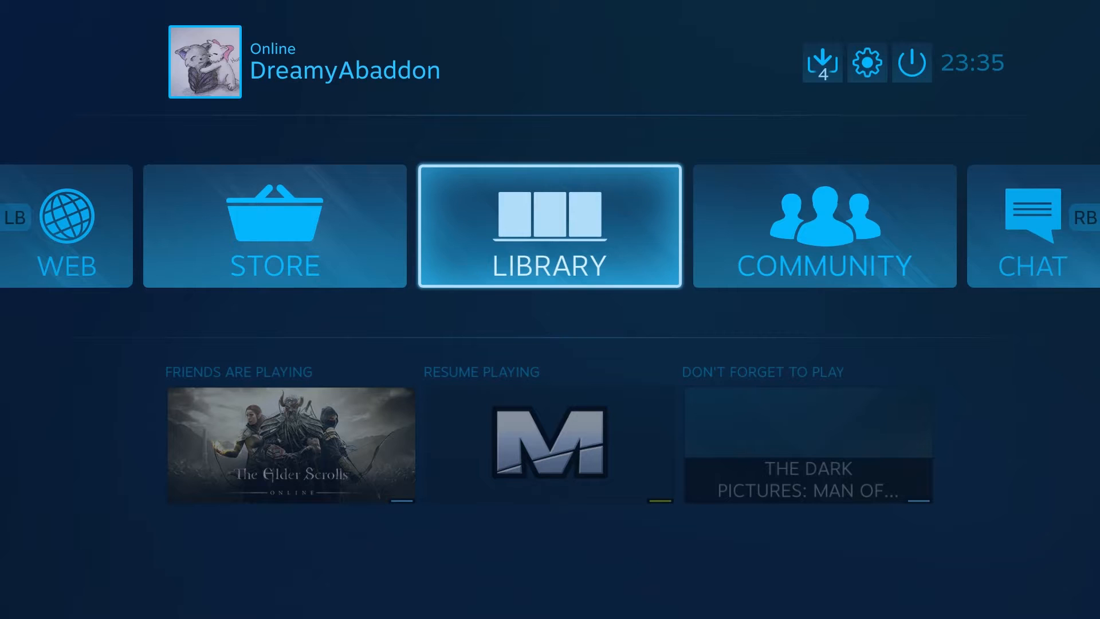
left_click(910, 63)
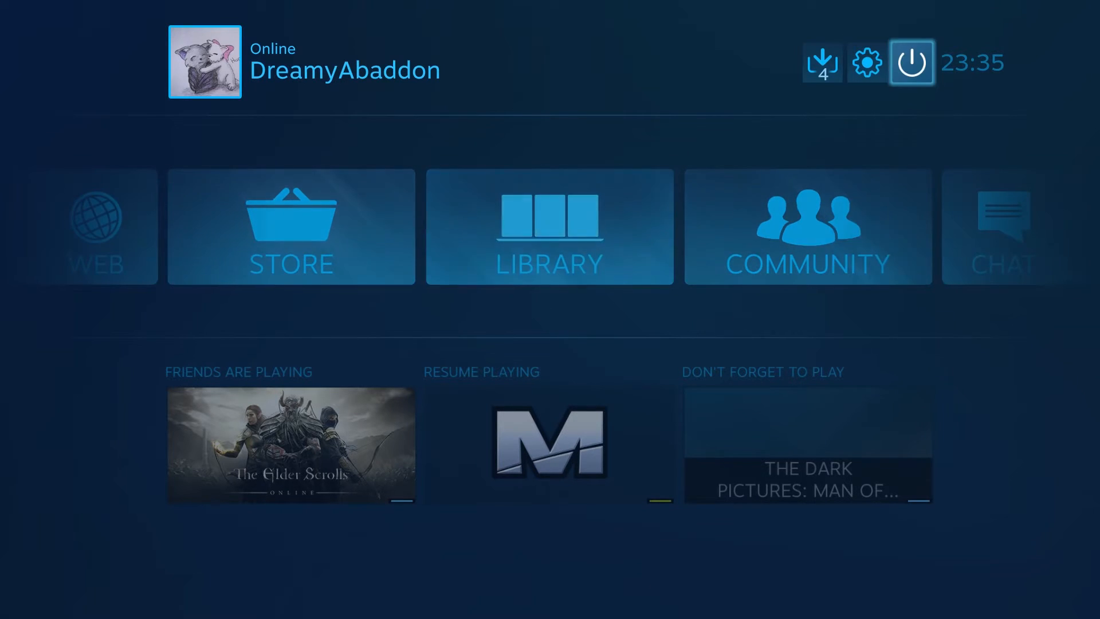
mouse_move(867, 62)
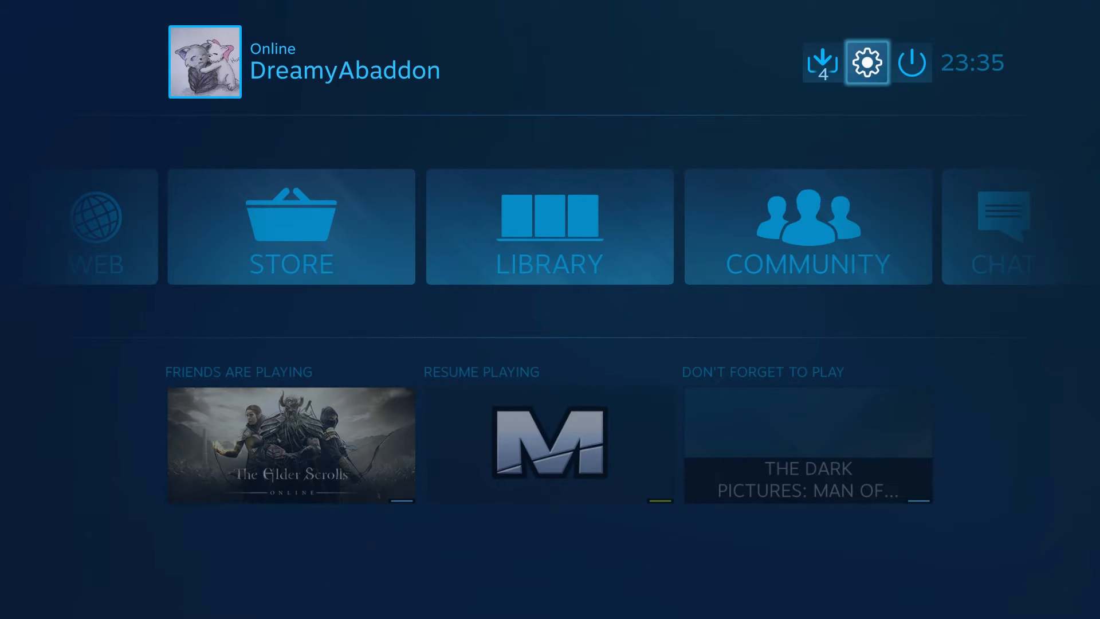
left_click(865, 62)
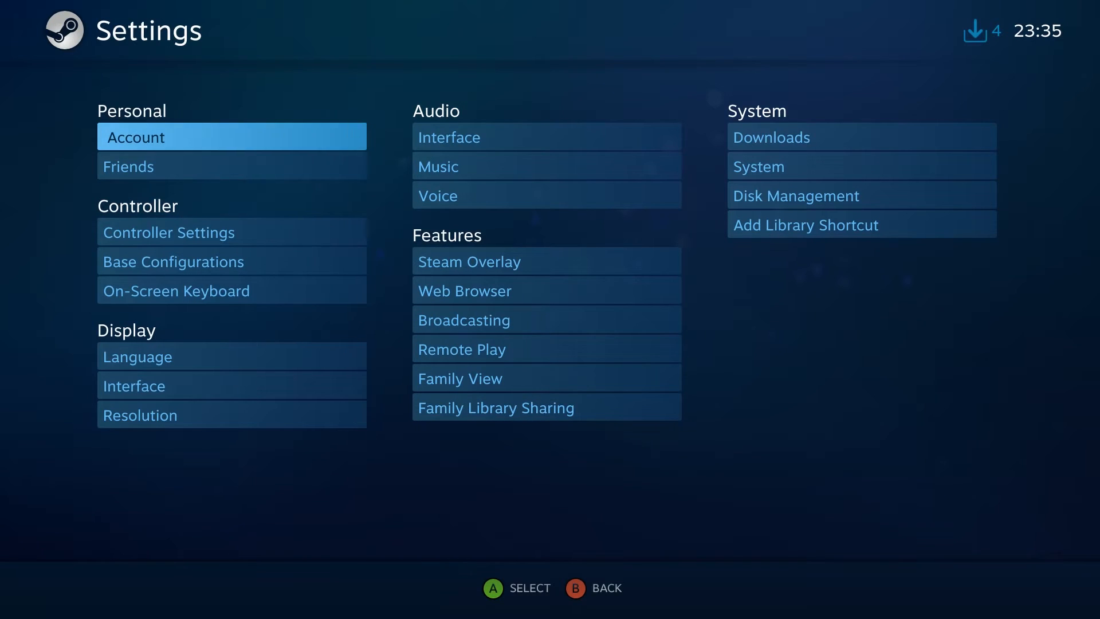
left_click(168, 232)
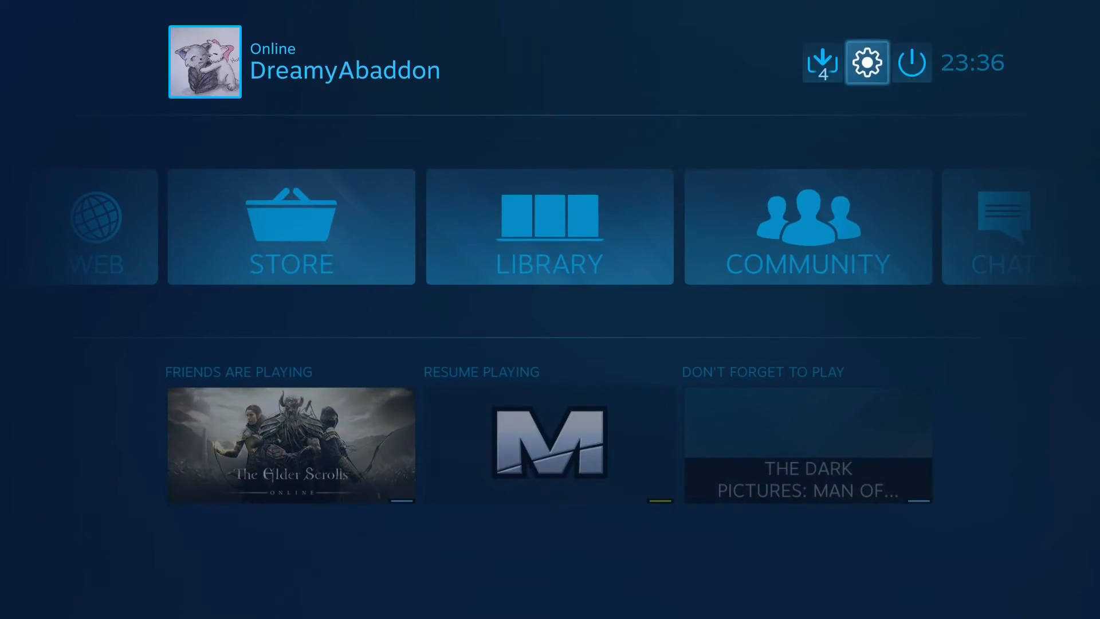
Exit Big Picture via Power and search the Start menu for 'device manager'
left_click(910, 62)
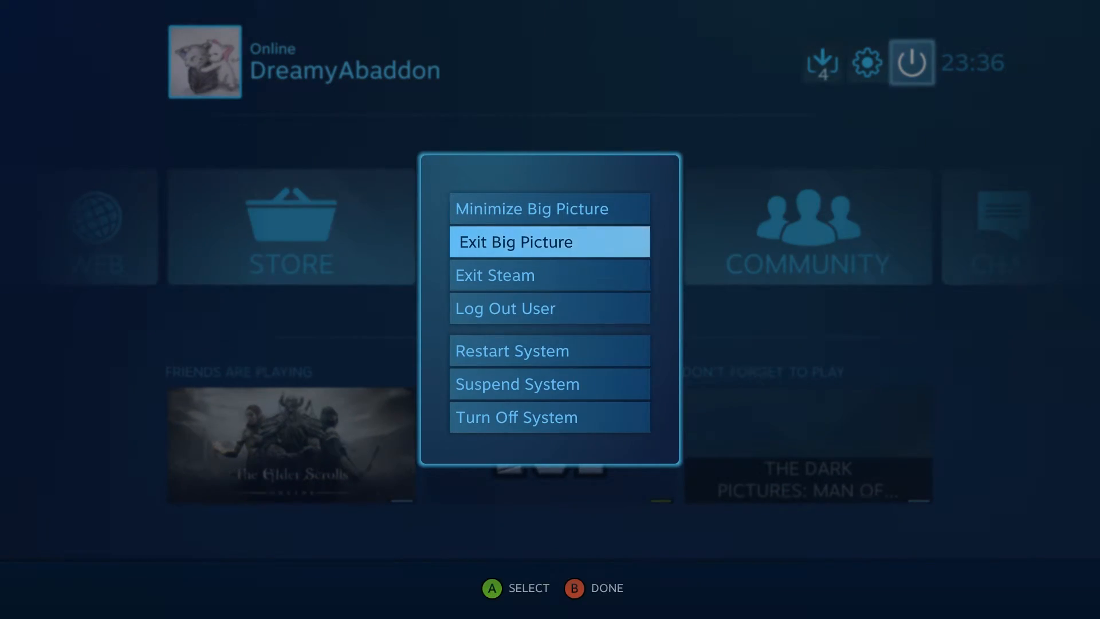
left_click(515, 241)
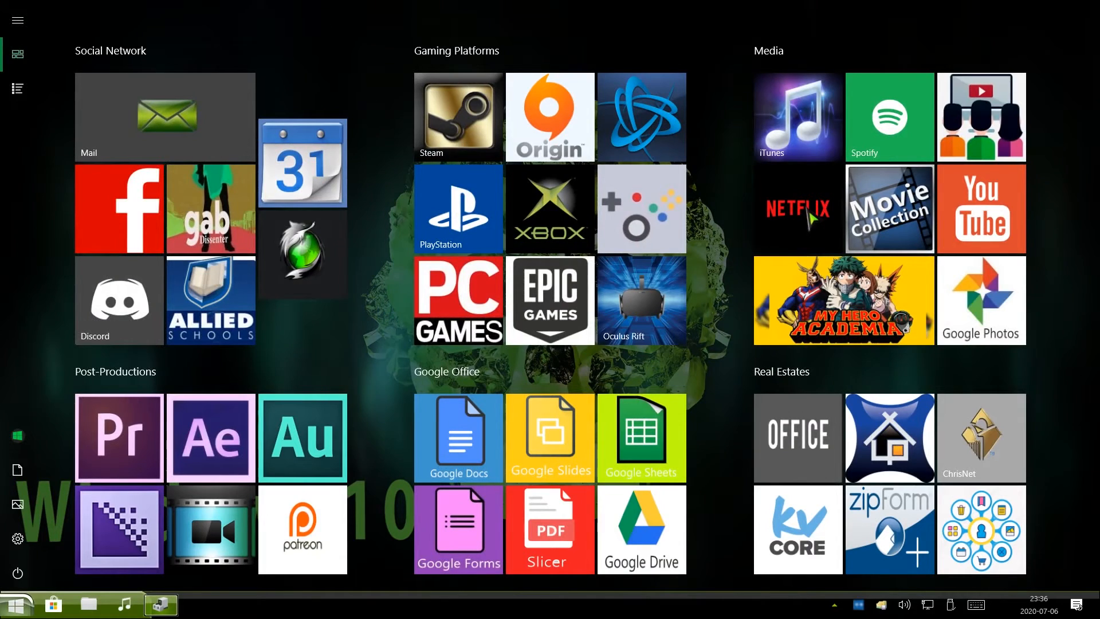
type("device manager")
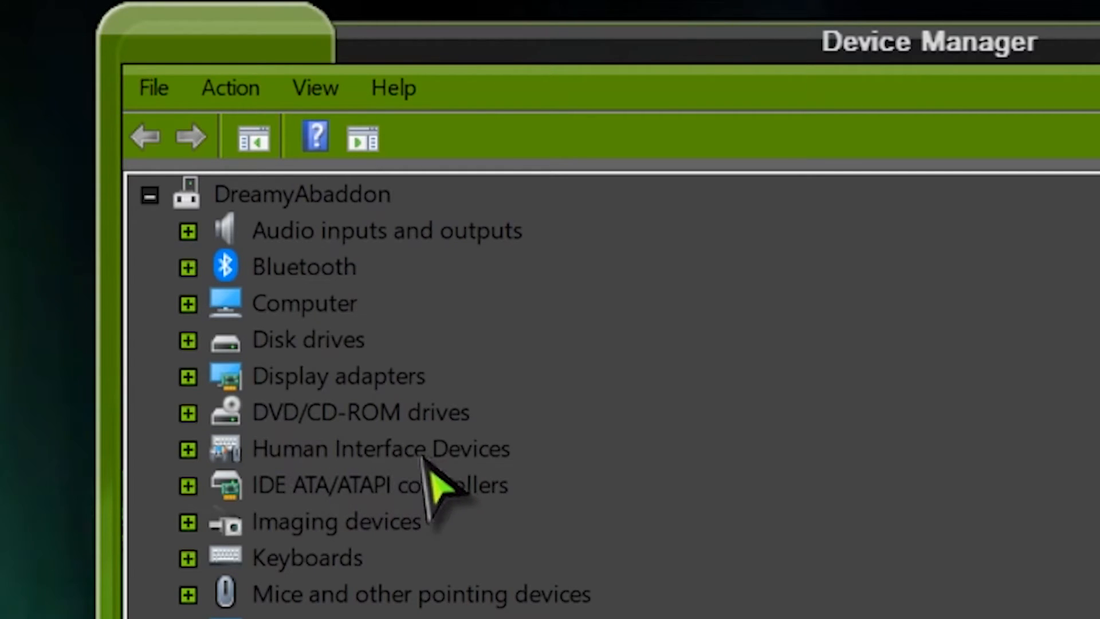
mouse_move(225, 484)
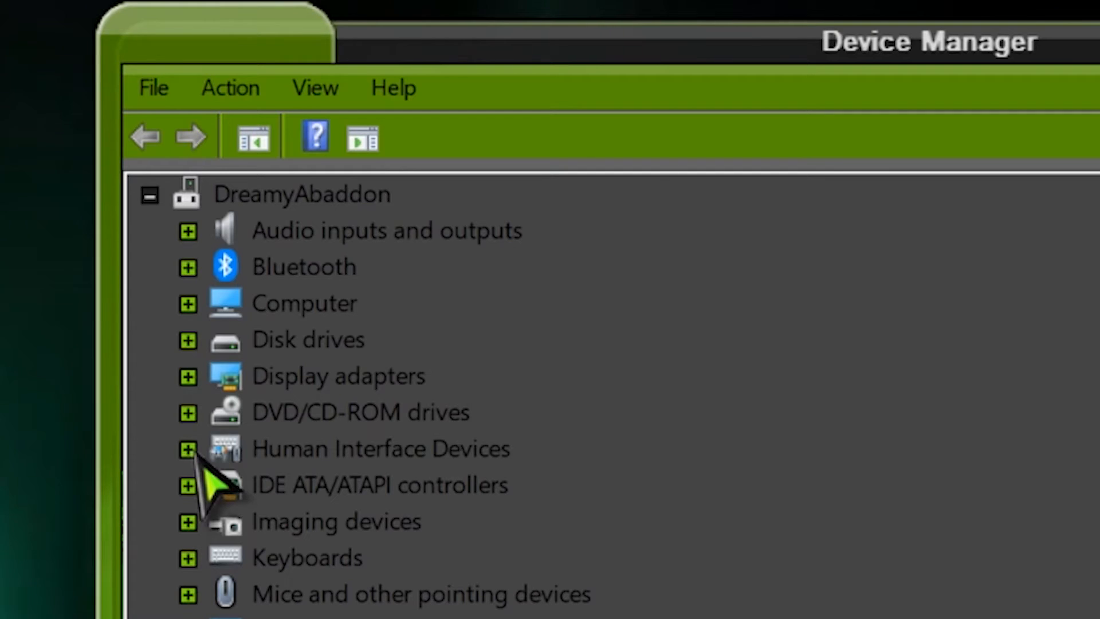
Disable the HID-compliant game controller under Human Interface Devices and confirm with Yes
left_click(188, 449)
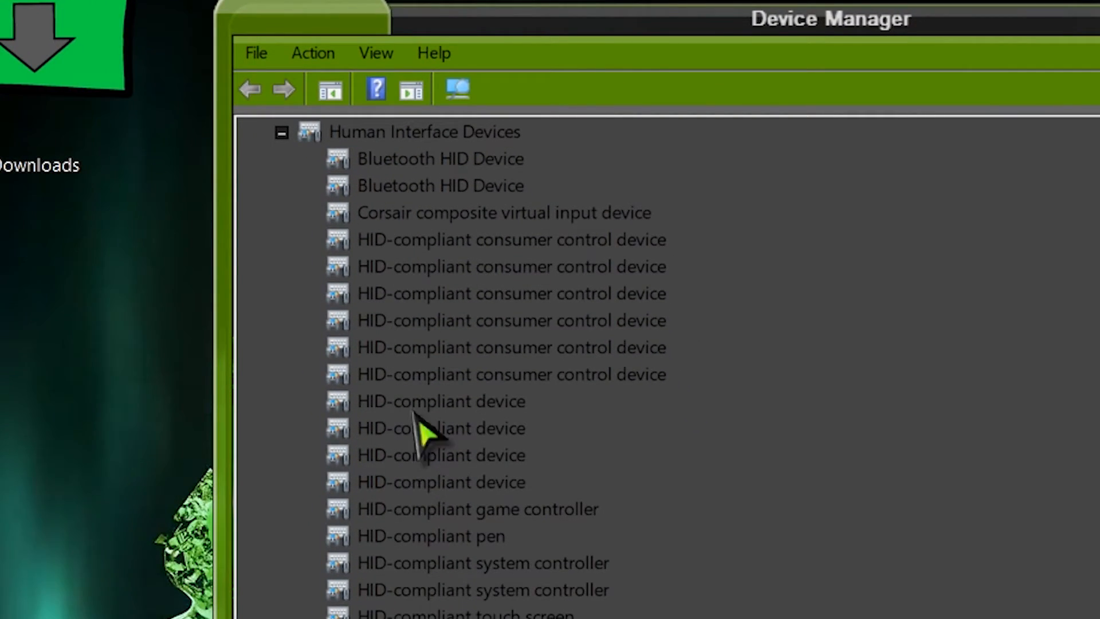
mouse_move(485, 603)
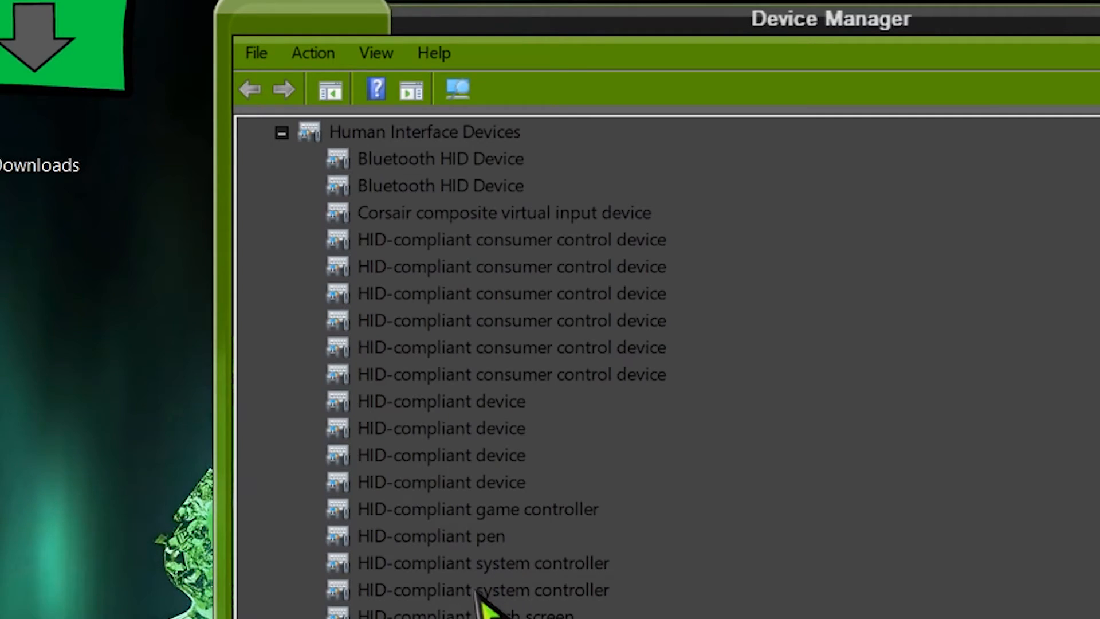
mouse_move(441, 537)
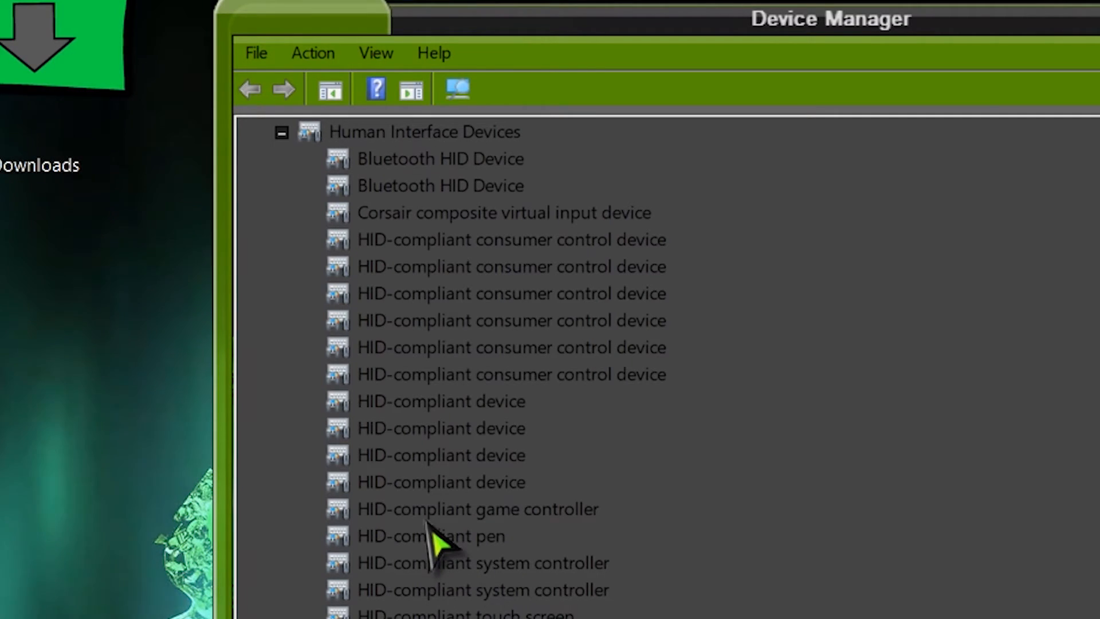
left_click(477, 509)
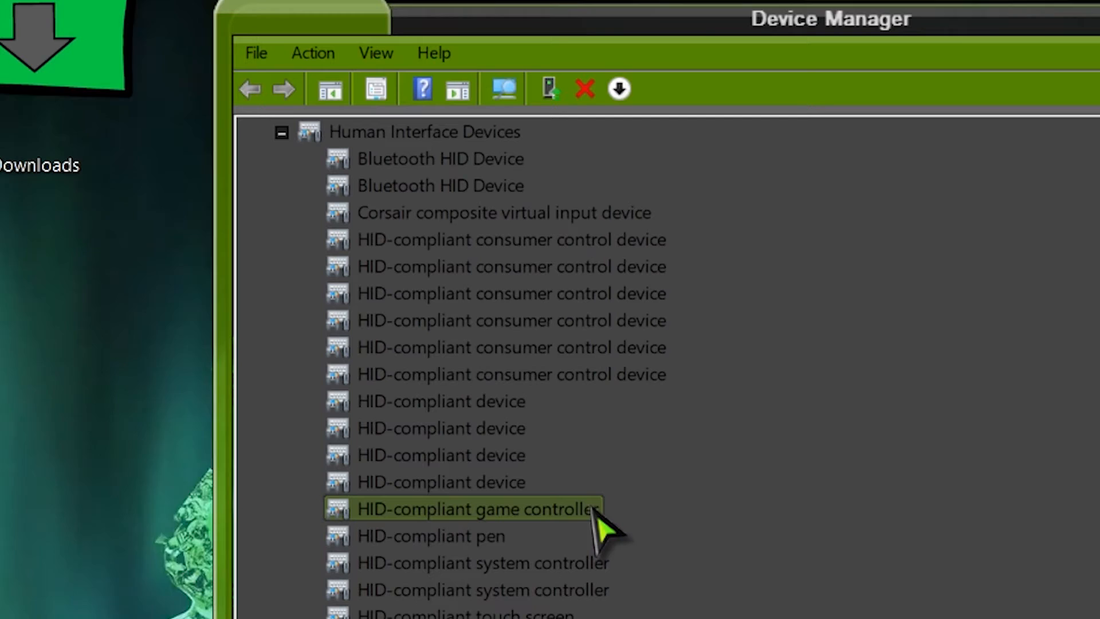
right_click(477, 509)
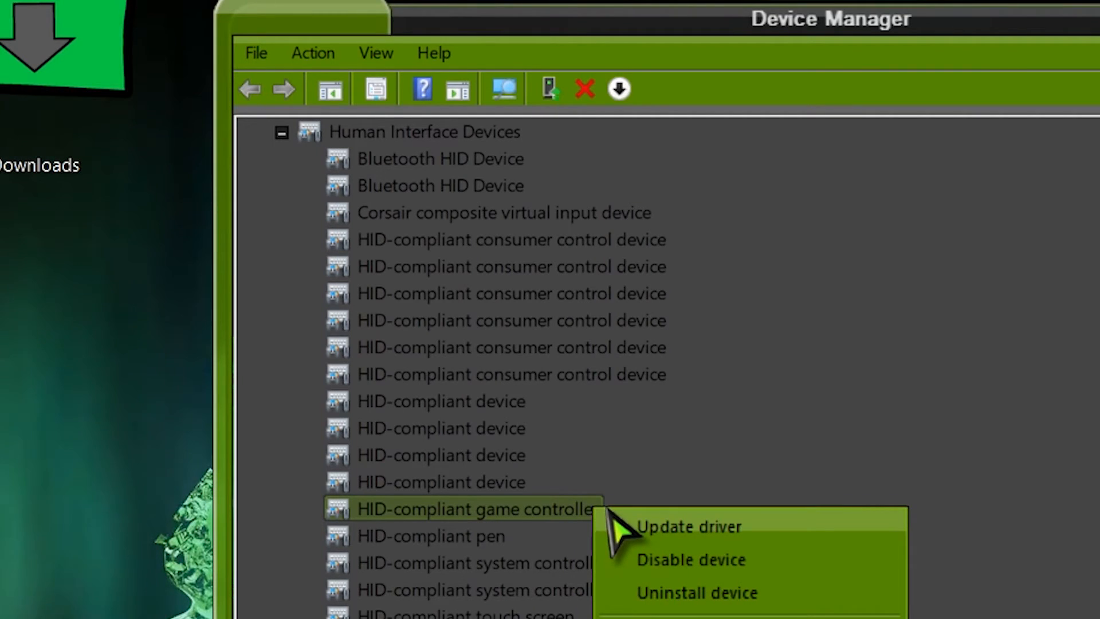
mouse_move(688, 568)
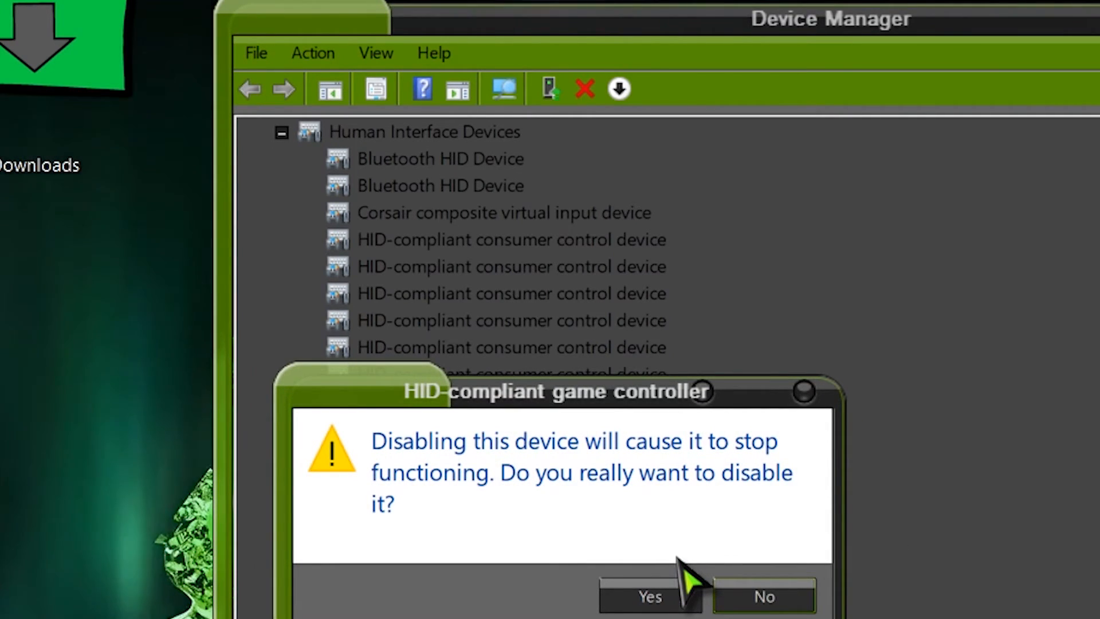
left_click(648, 597)
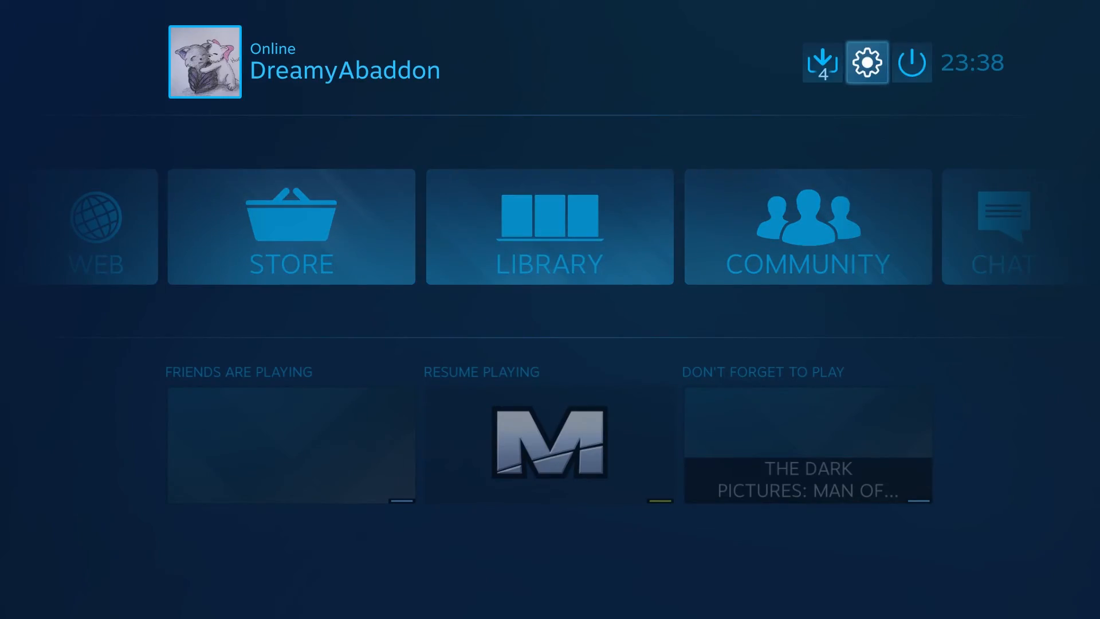
Check Settings > Controller Settings, where one Xbox One Controller is detected
left_click(866, 62)
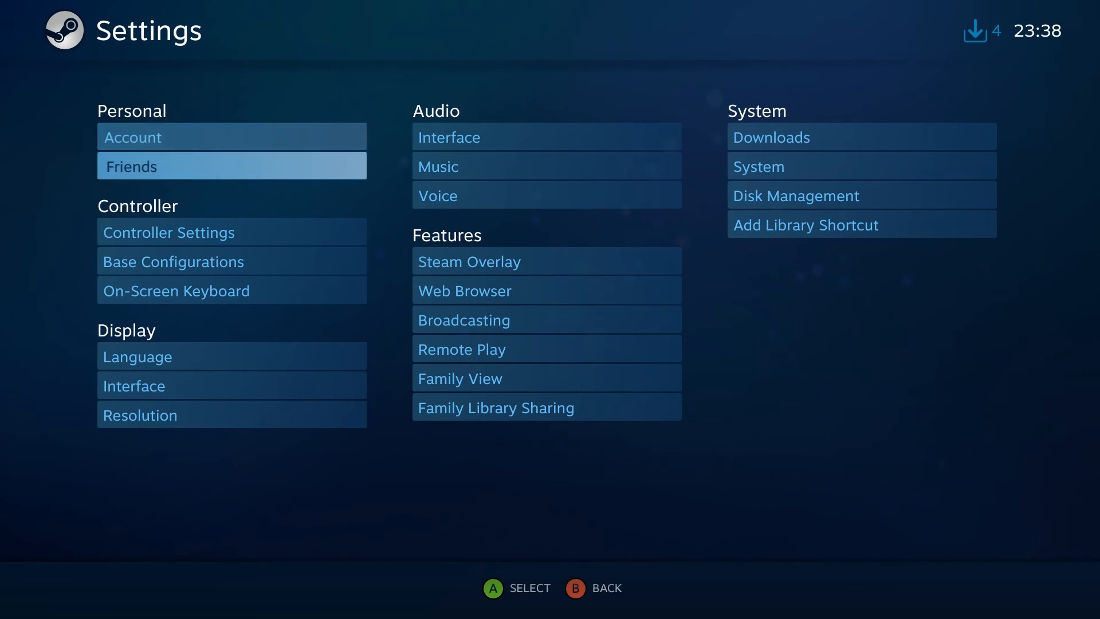
left_click(168, 232)
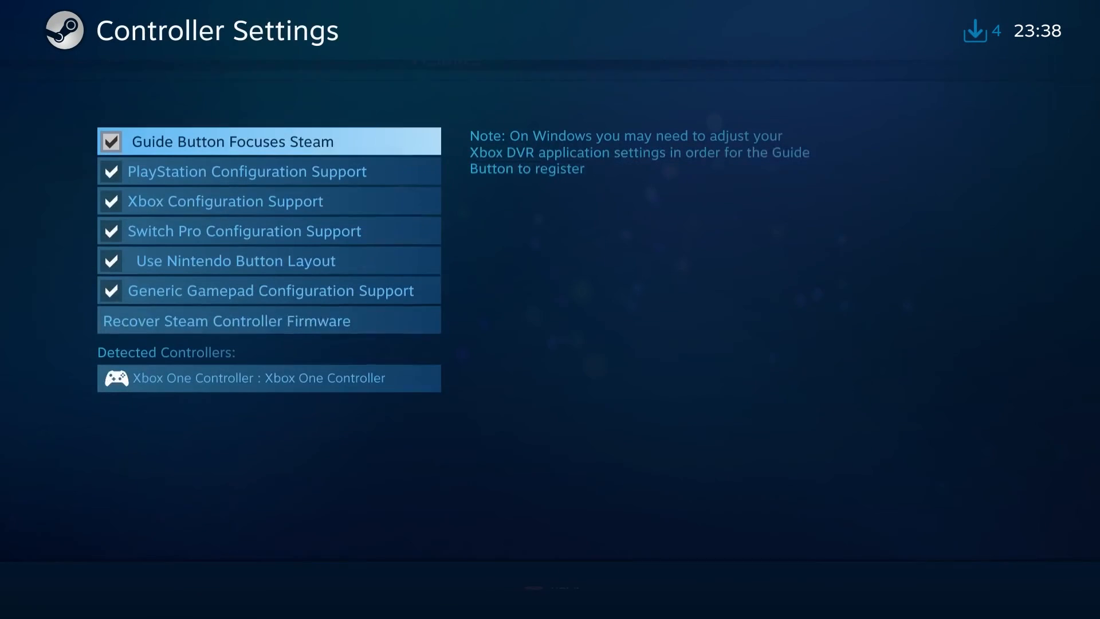